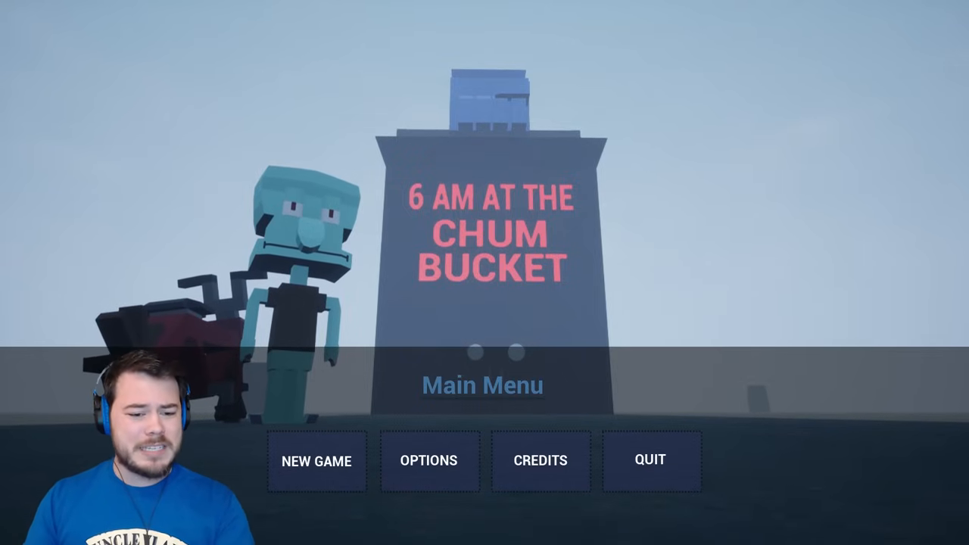
Start a new game from the main menu and walk to the Chum Bucket entrance
click(316, 460)
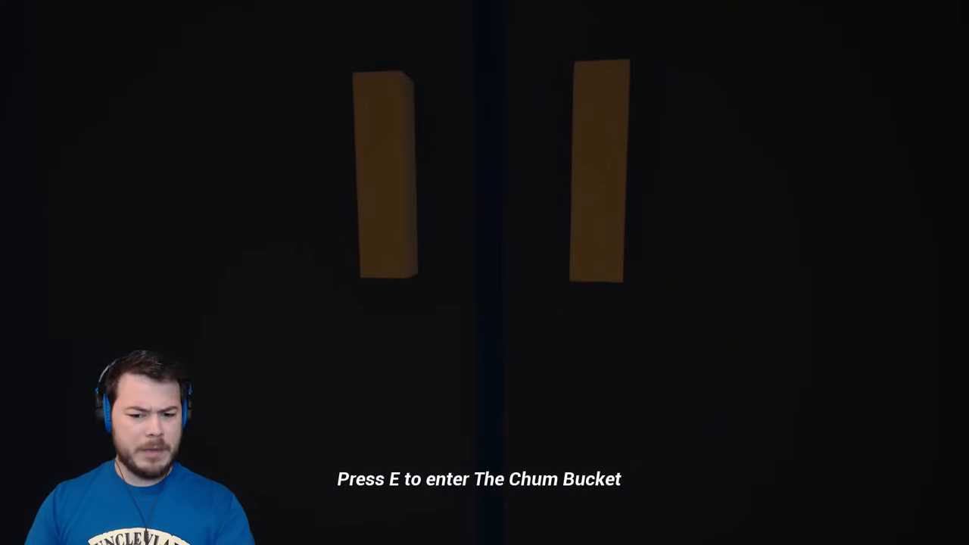
Enter the Chum Bucket and open the inner doors onto the red-stained room
key(e)
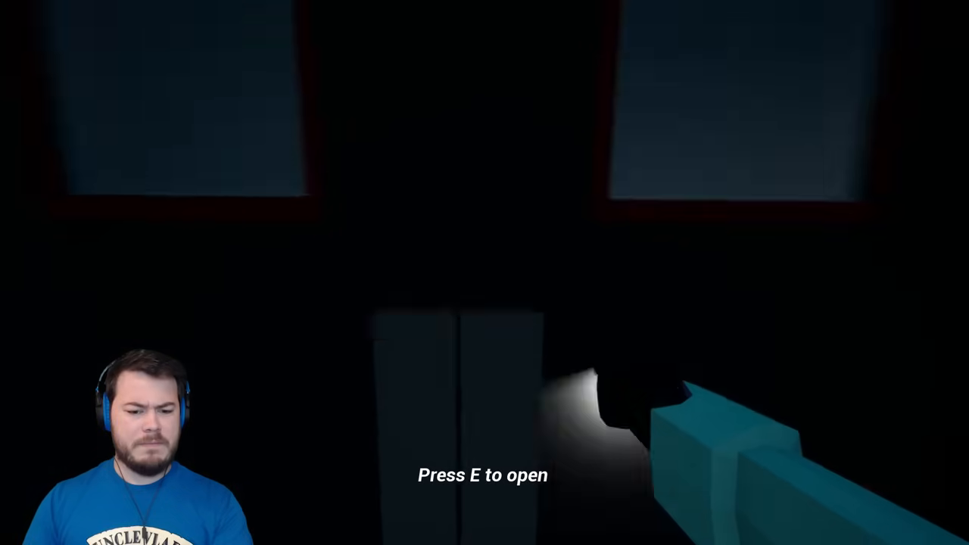
key(e)
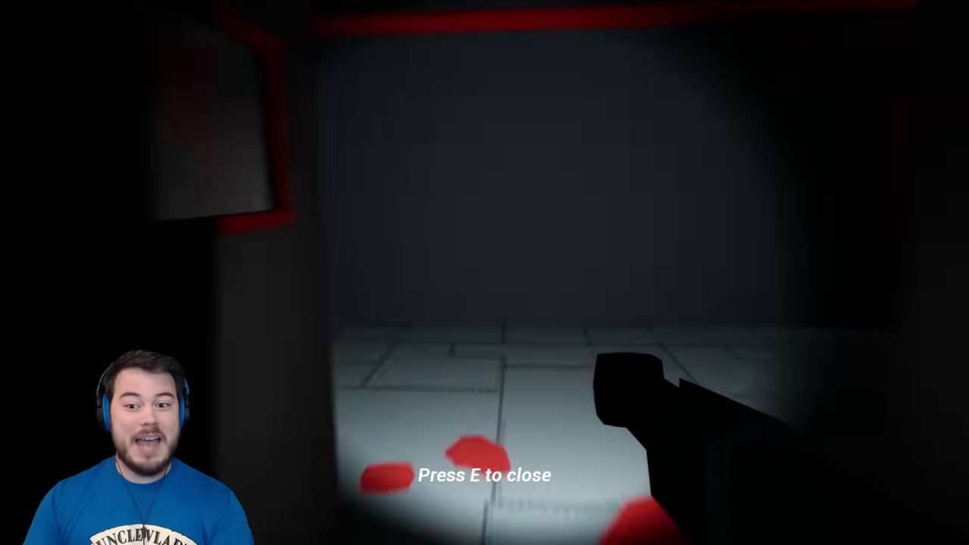
Close the door behind you and cross the bloodstained room to the searchable box
key(e)
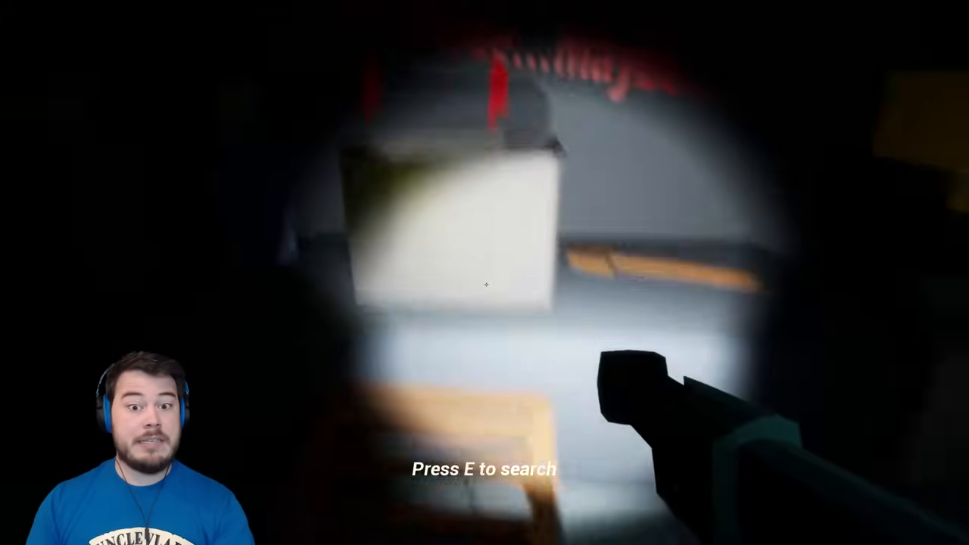
Search the box, then go through the red-framed door toward the knobbed contraption
key(e)
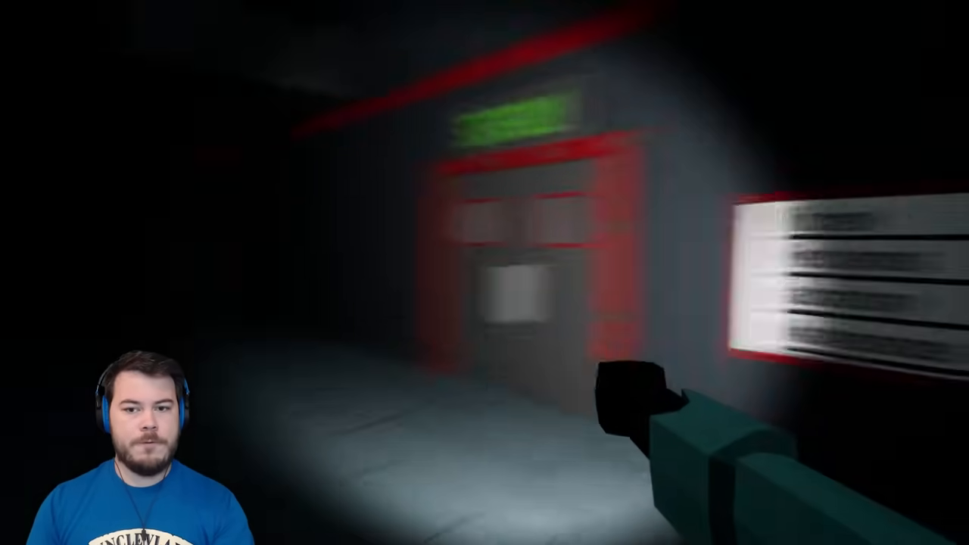
mouse_move(484, 285)
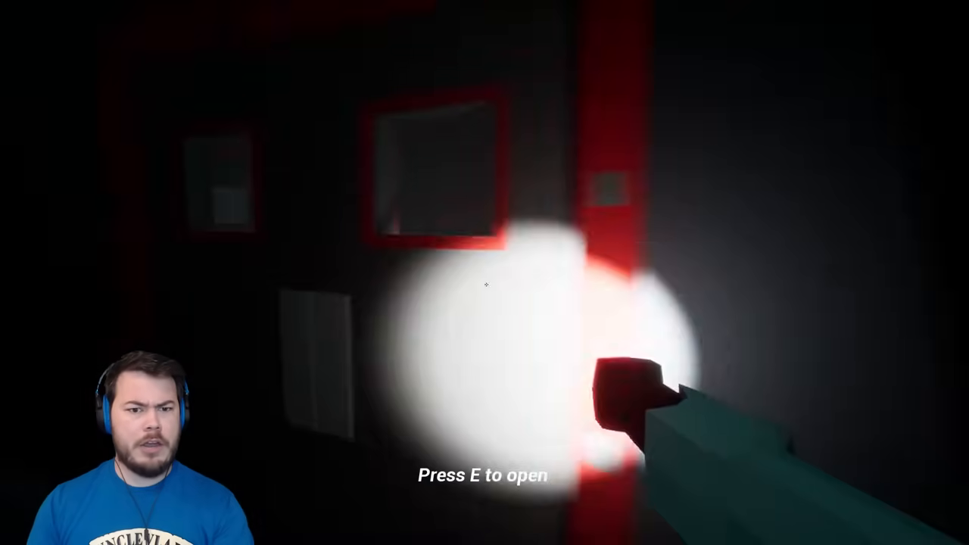
key(e)
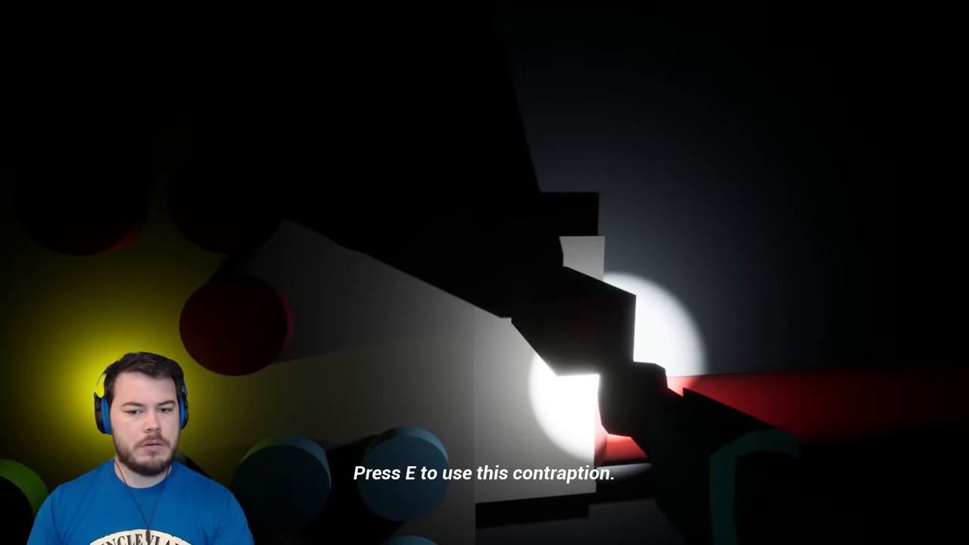
Use the contraption and walk the dark hallway to the red-framed LAB door
key(e)
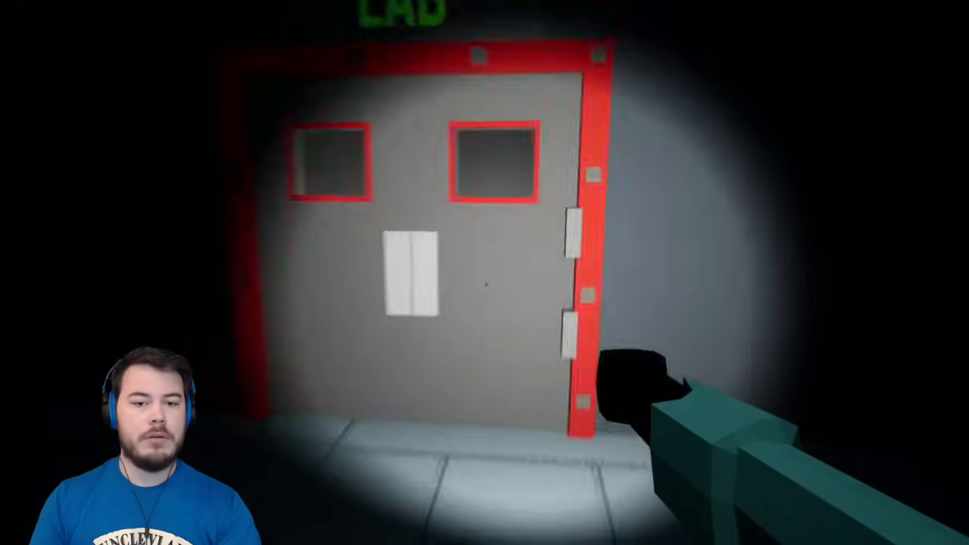
scroll(down, 3)
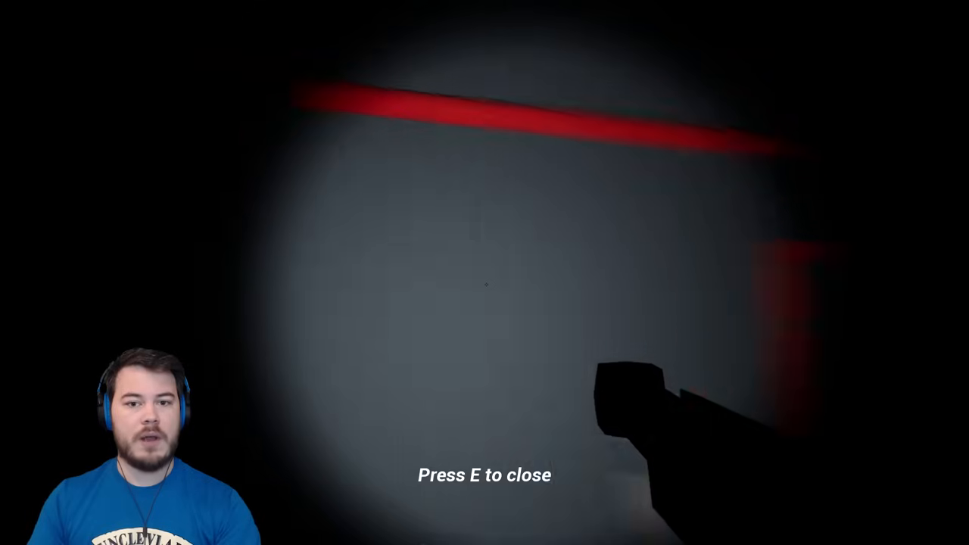
key(e)
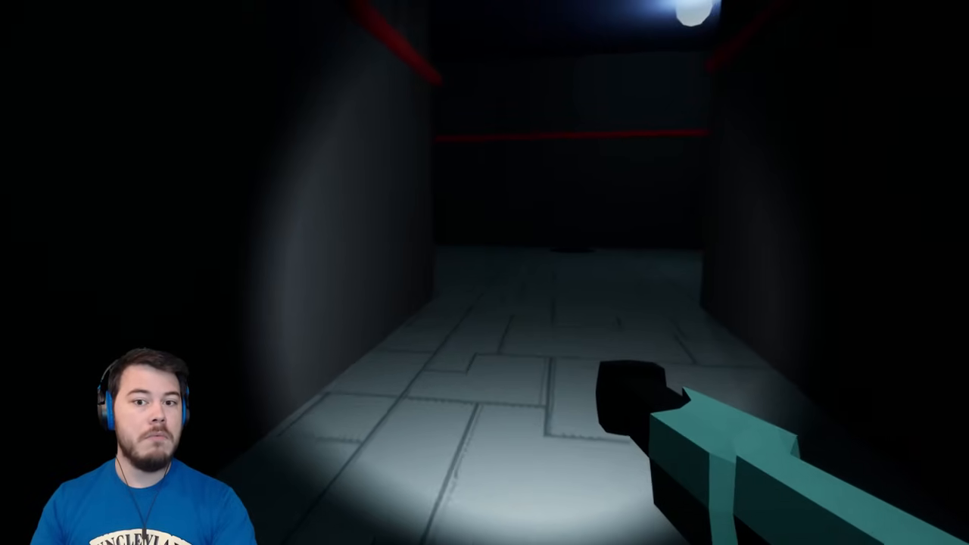
Walk forward down the red-trimmed tiled corridor toward the light at its end
key(w)
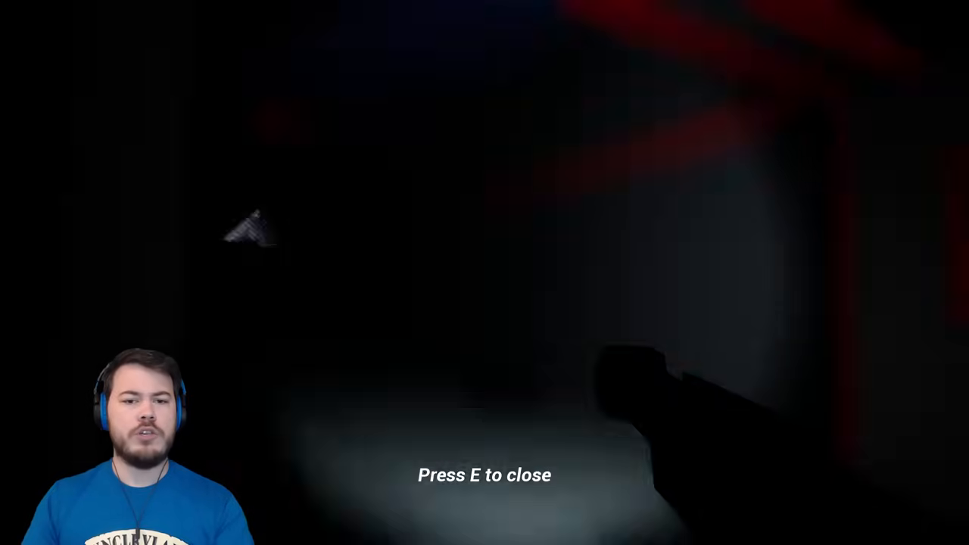
Close the note, then struggle free from the captor's hold when prompted
key(e)
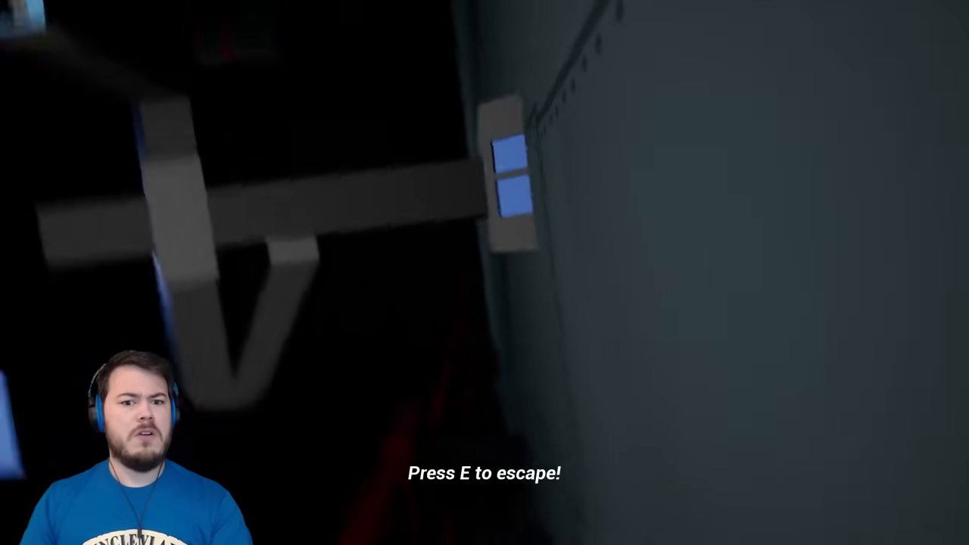
key(e)
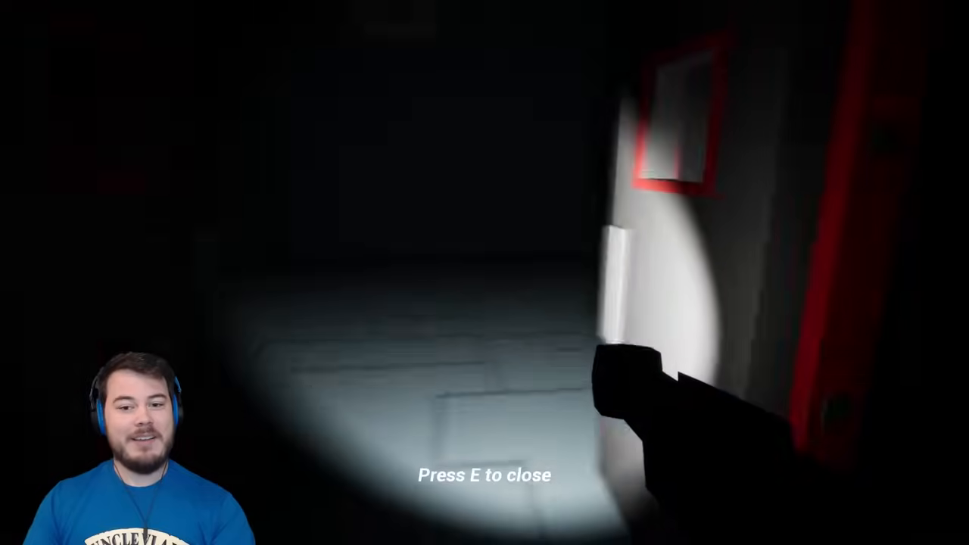
Explore the dark basement corridor and shut the red-trimmed door
key(e)
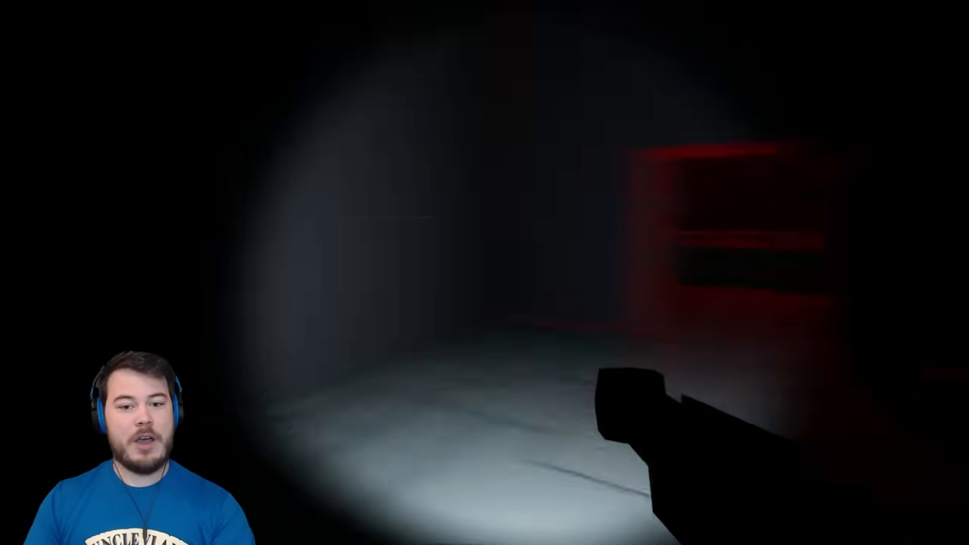